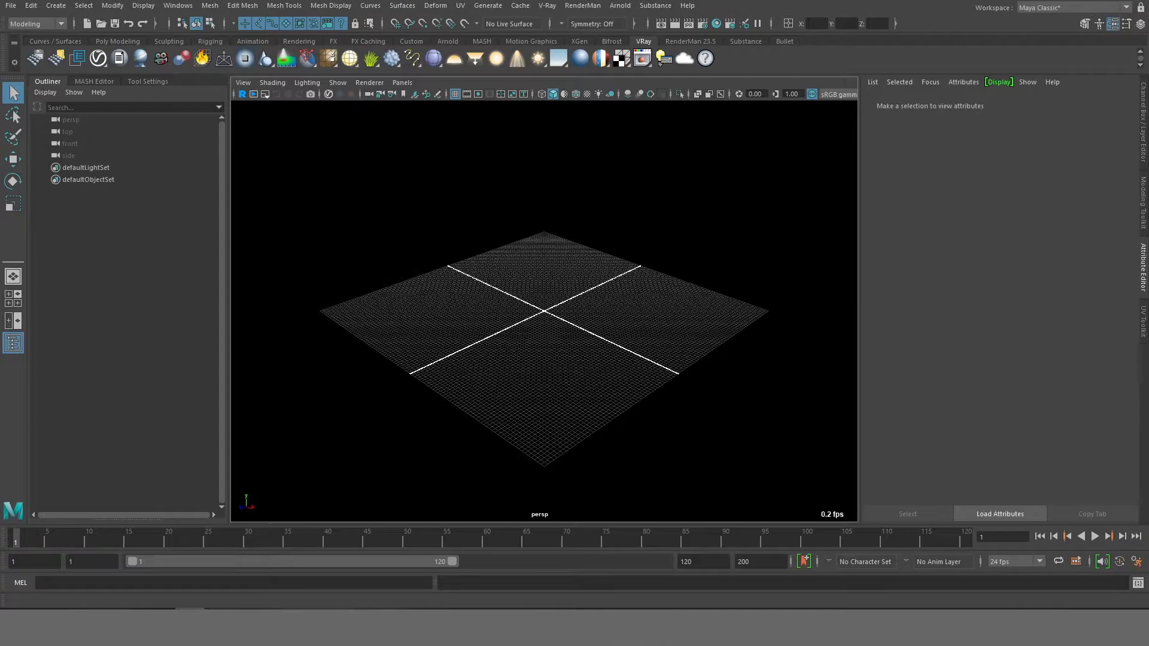
Step: Reach the Plug-in Manager entry under Windows > Settings/Preferences
click(178, 6)
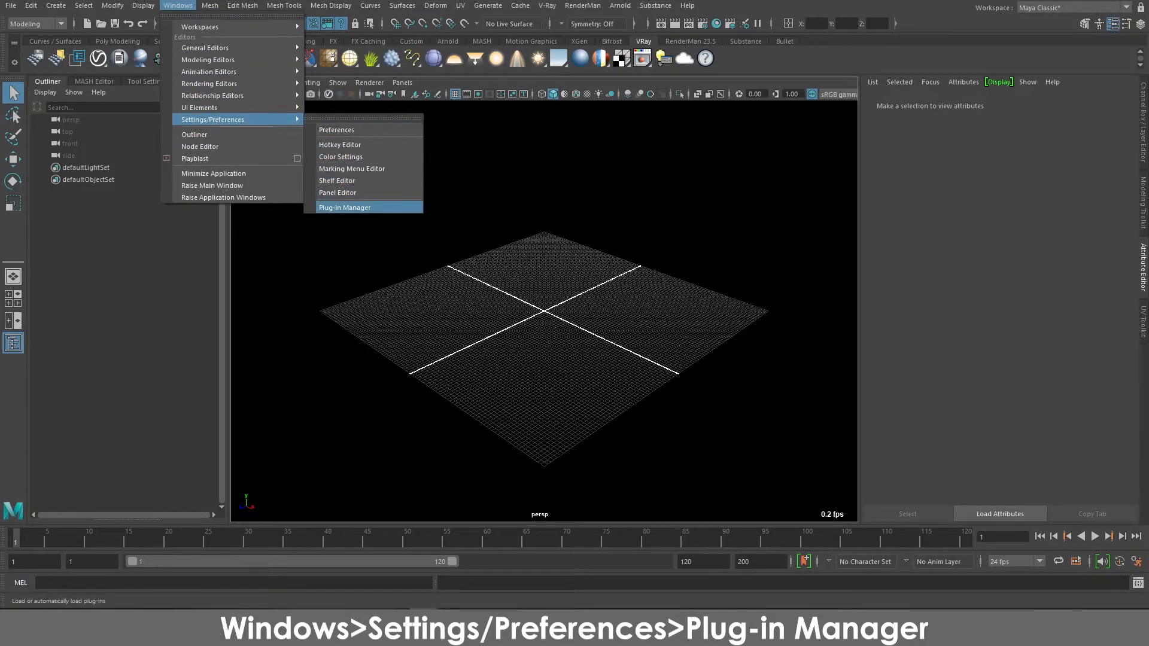
Step: Filter the Plug-in Manager by 'usd' to show mayaUsdPlugin.mll loaded with auto load
click(345, 207)
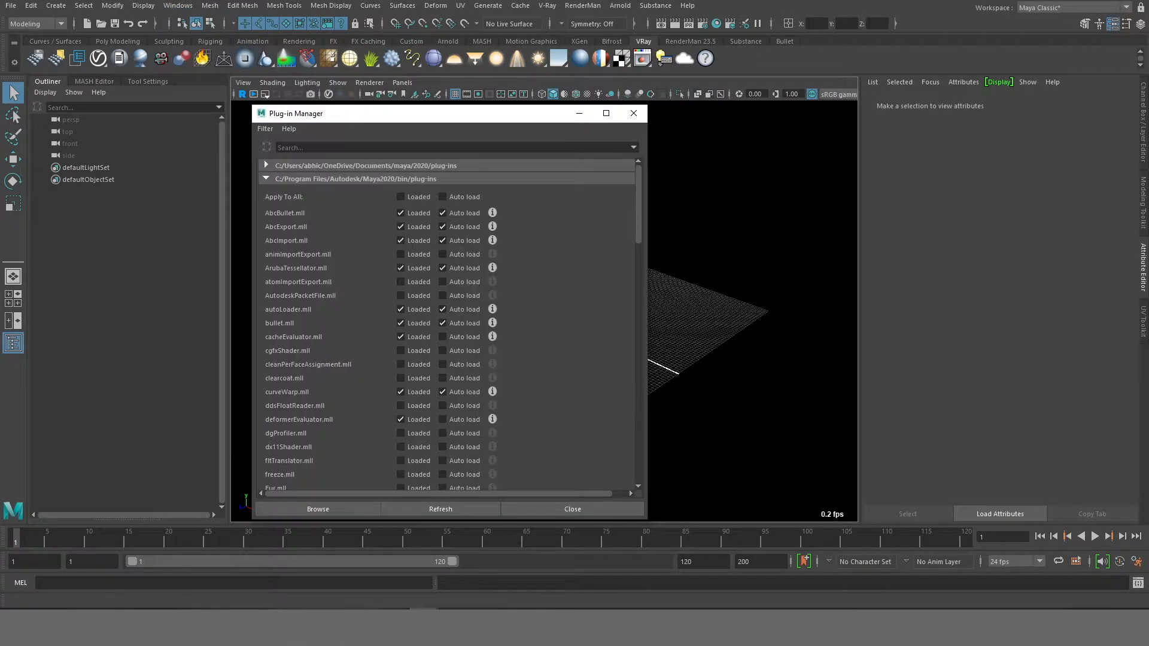
click(451, 147)
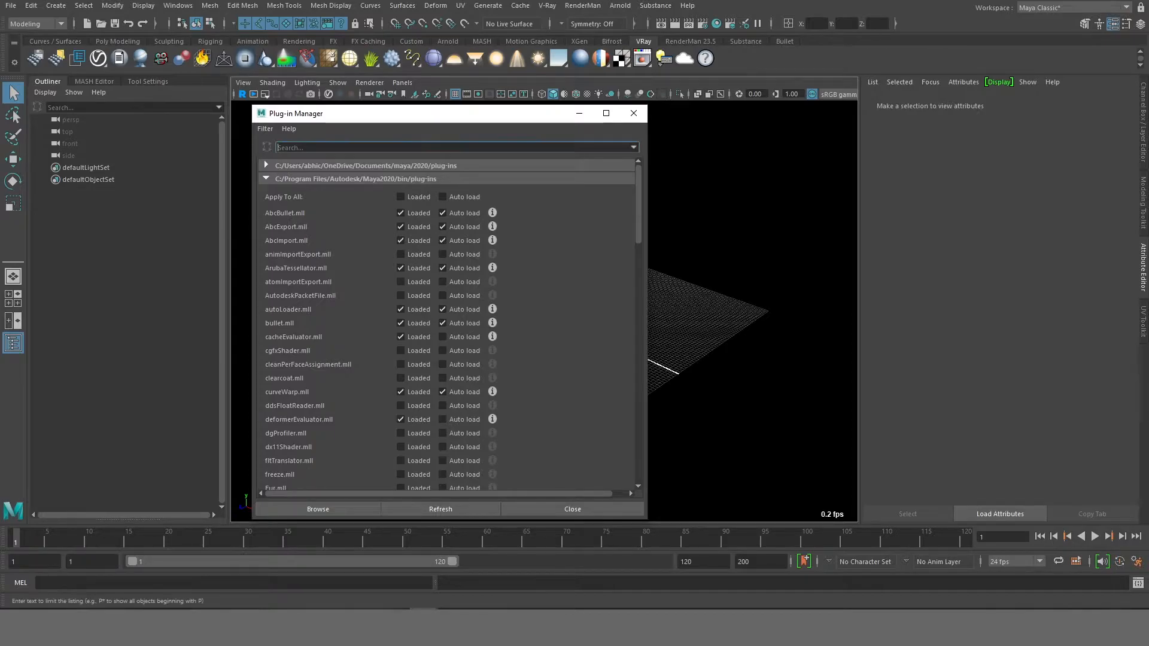
text(usd)
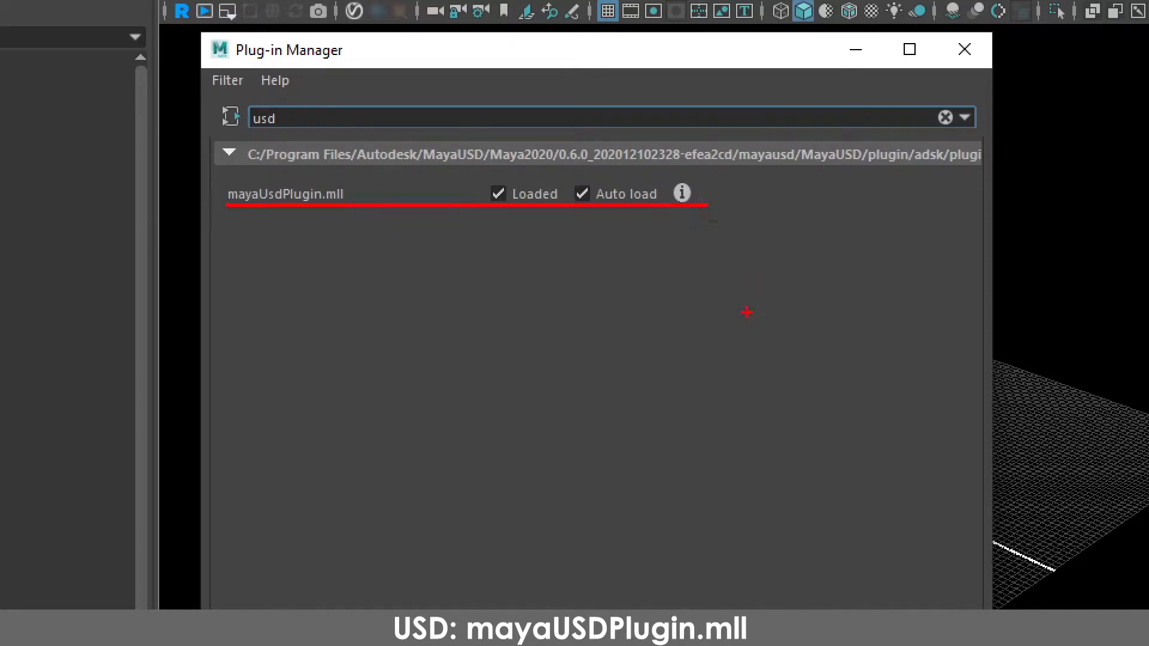
mouse_move(1035, 67)
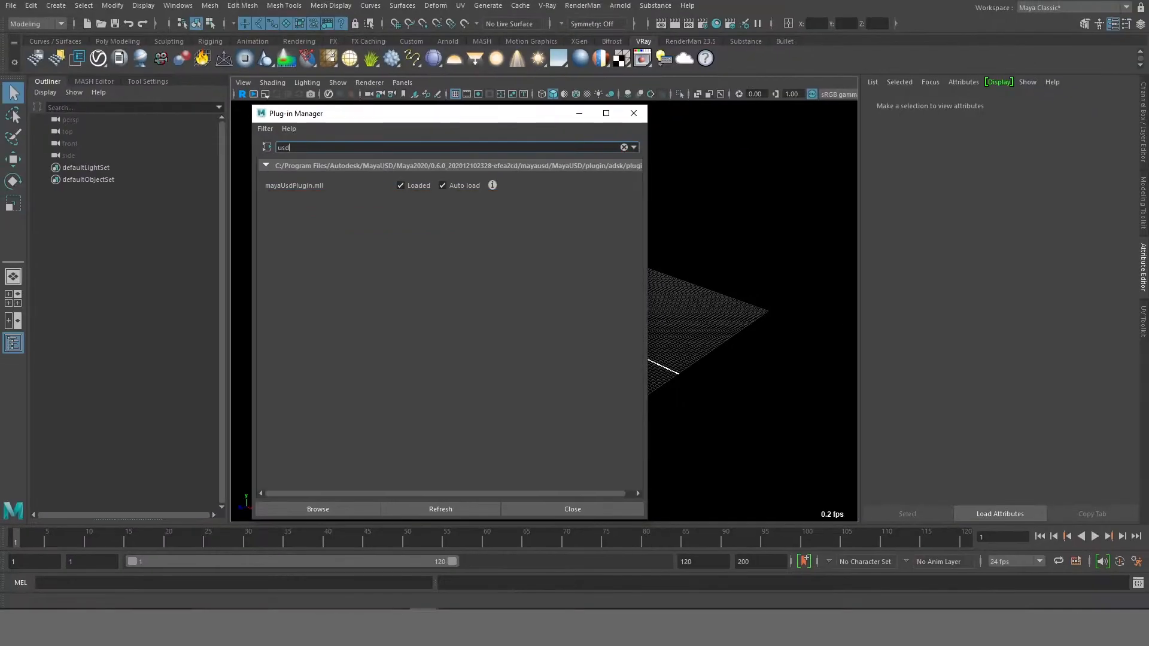
Step: Filter the Plug-in Manager by 'mtoh' to confirm mtoh.mll is loaded and auto loads
text(mtoh)
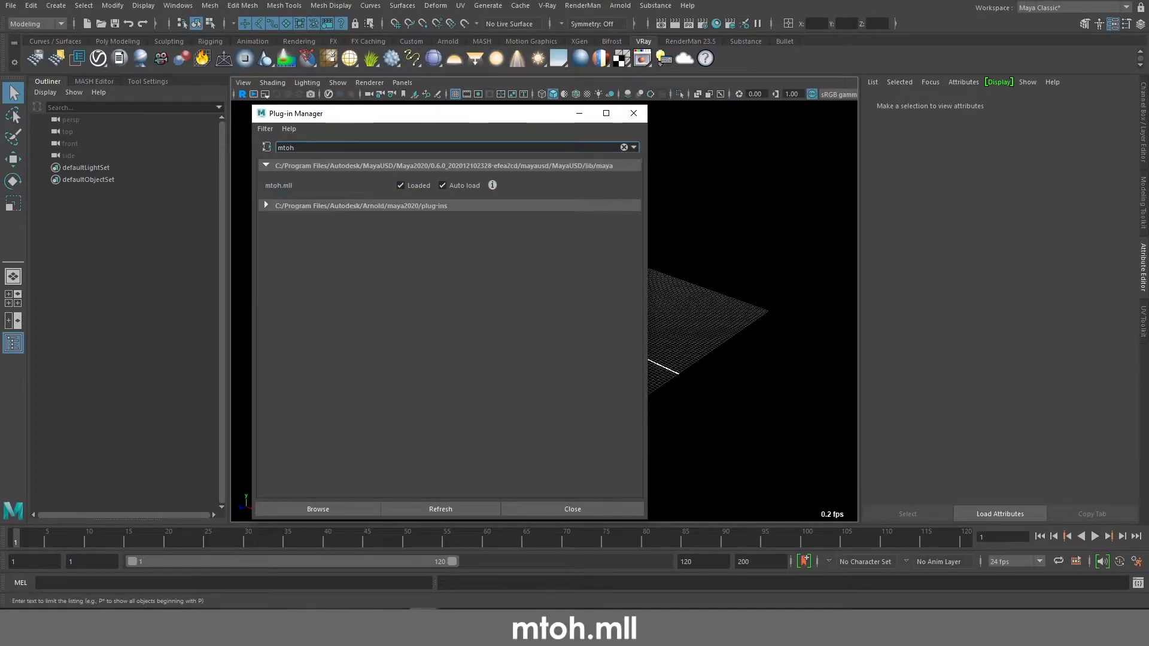
click(266, 206)
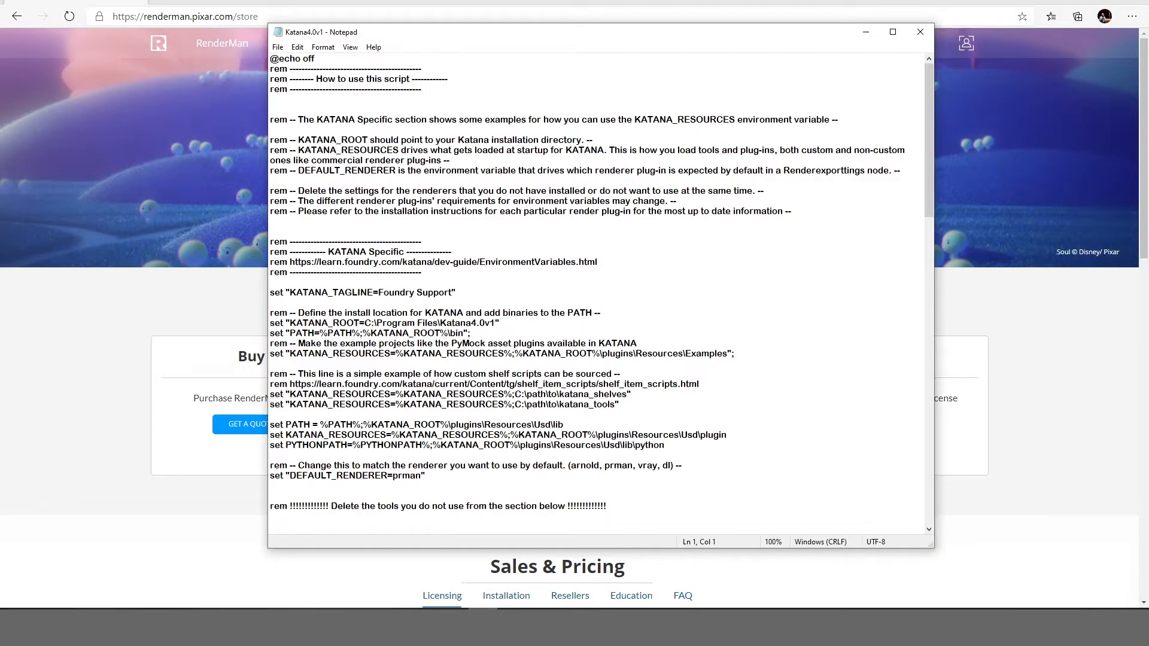
Step: Close the Katana4.0v1.bat script in Notepad and launch Katana 4.0v1
click(892, 31)
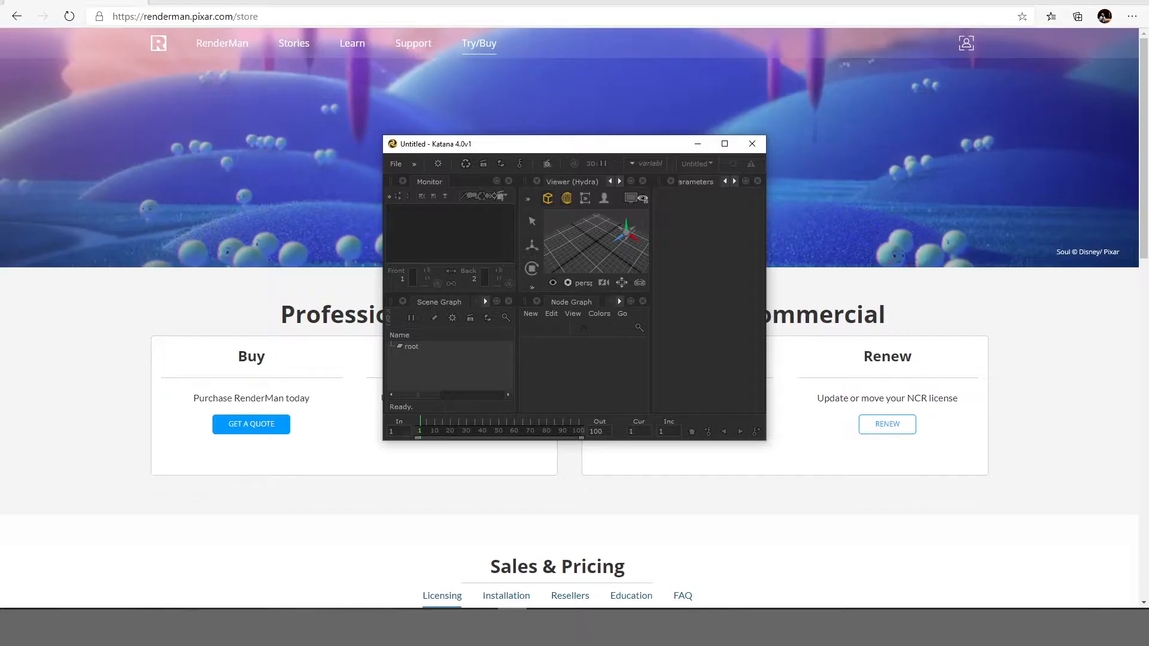
Step: Maximize the Katana window so the untitled project fills the screen
click(723, 144)
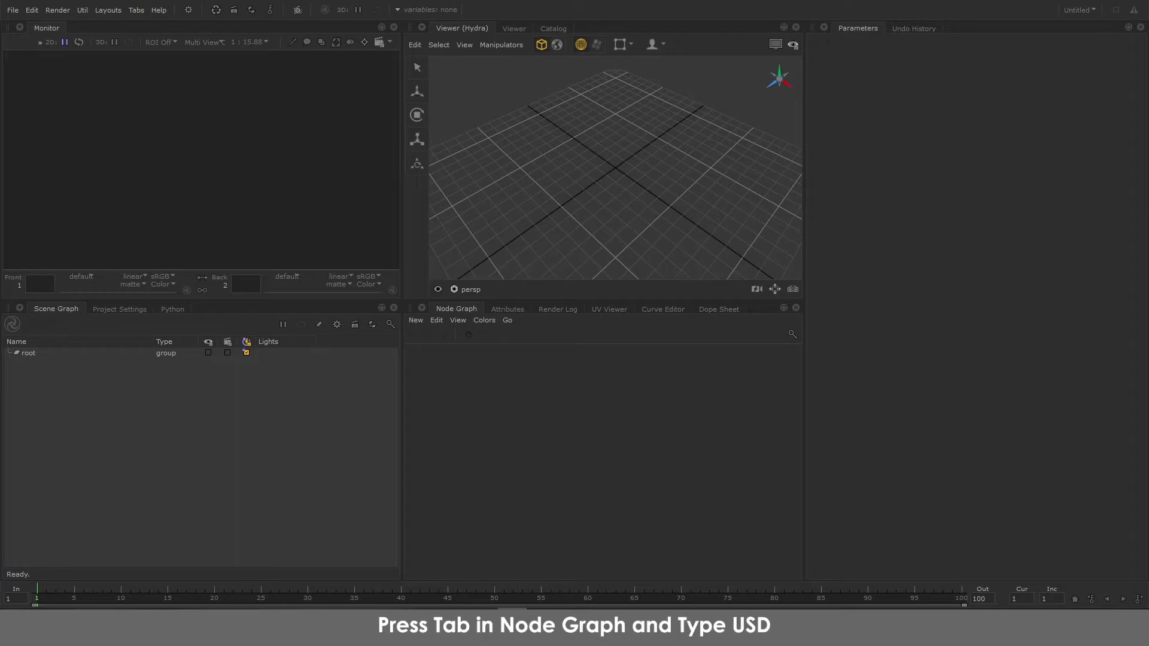
Step: Create a UsdInActivationSet node in the node graph from the 'usd' node search
key(Tab)
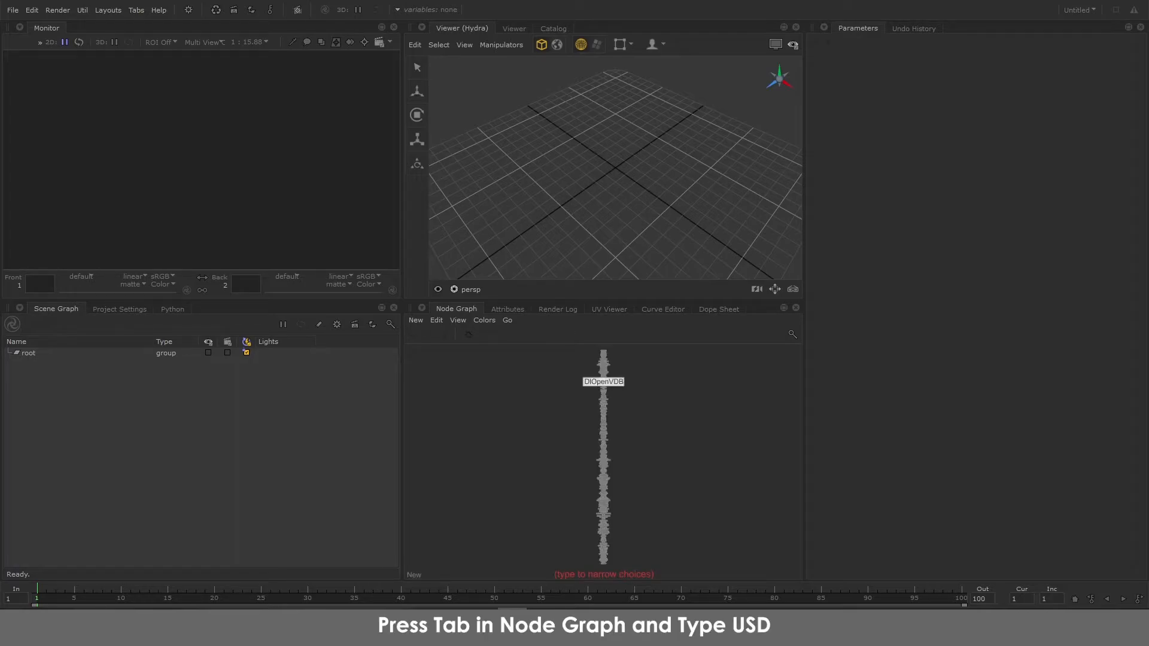
text(usd)
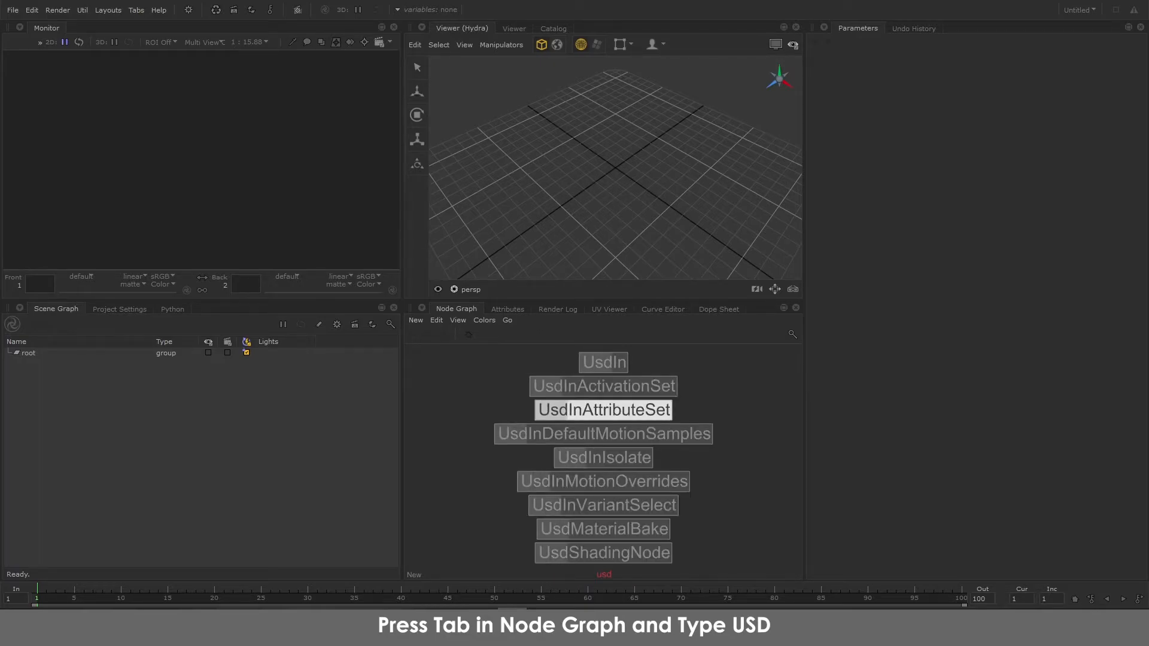
key(Down)
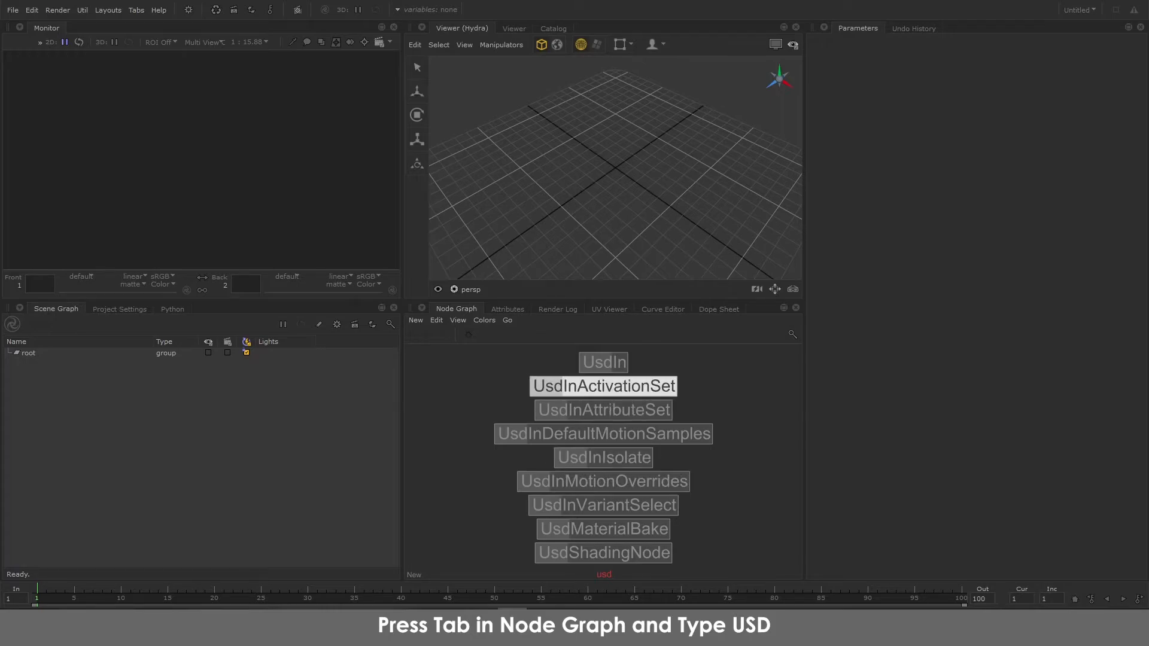
click(602, 387)
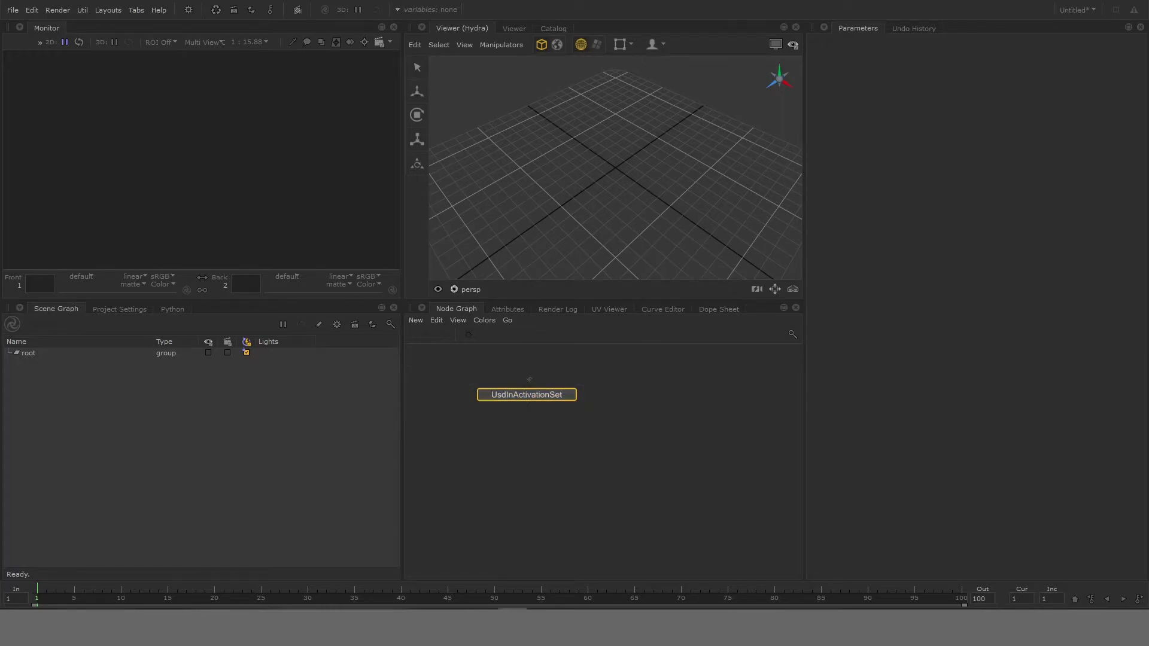
key(Tab)
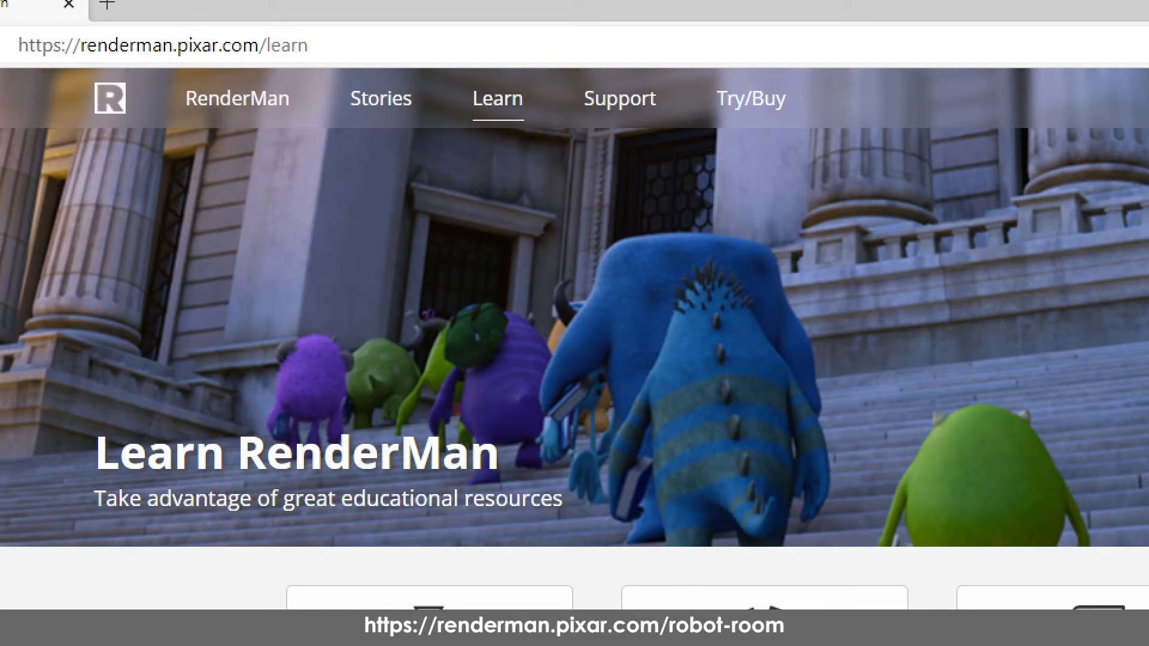
Step: Go from the Learn page to Tutorials and bring the Robot Room card into view
scroll(down, 3)
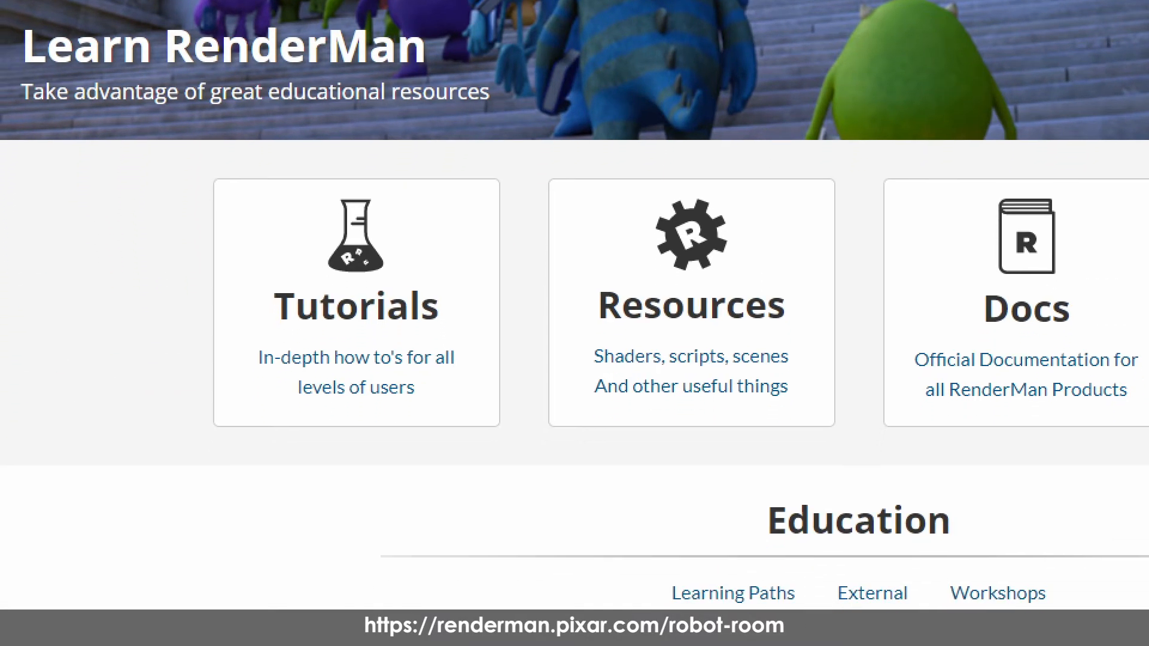
click(356, 306)
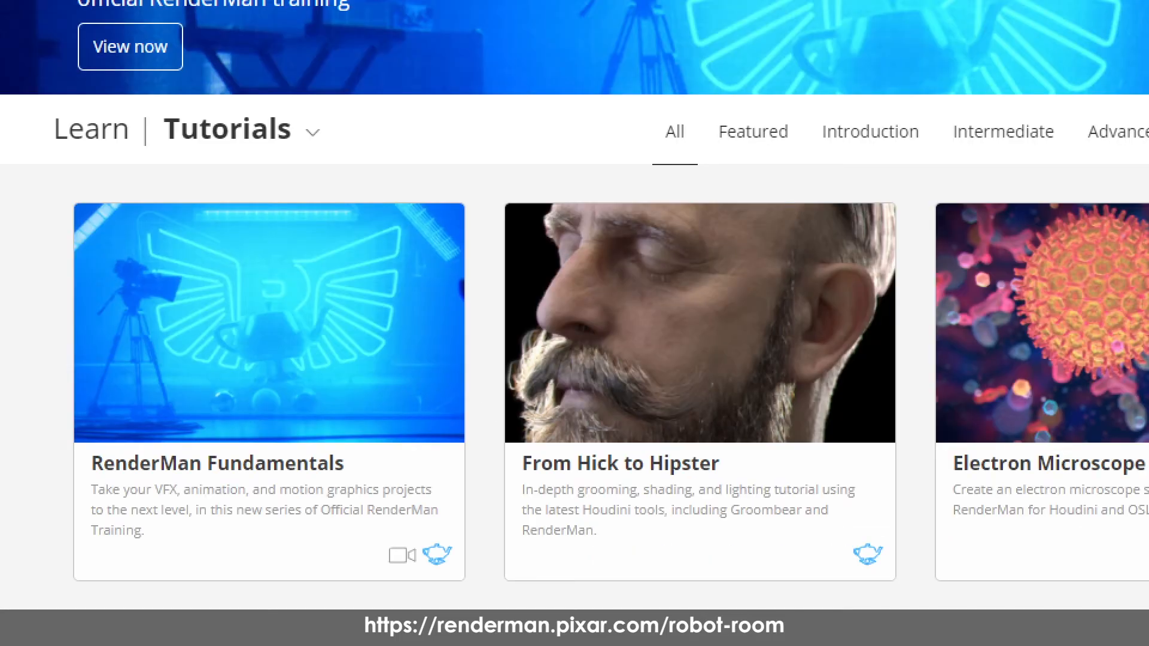
scroll(down, 3)
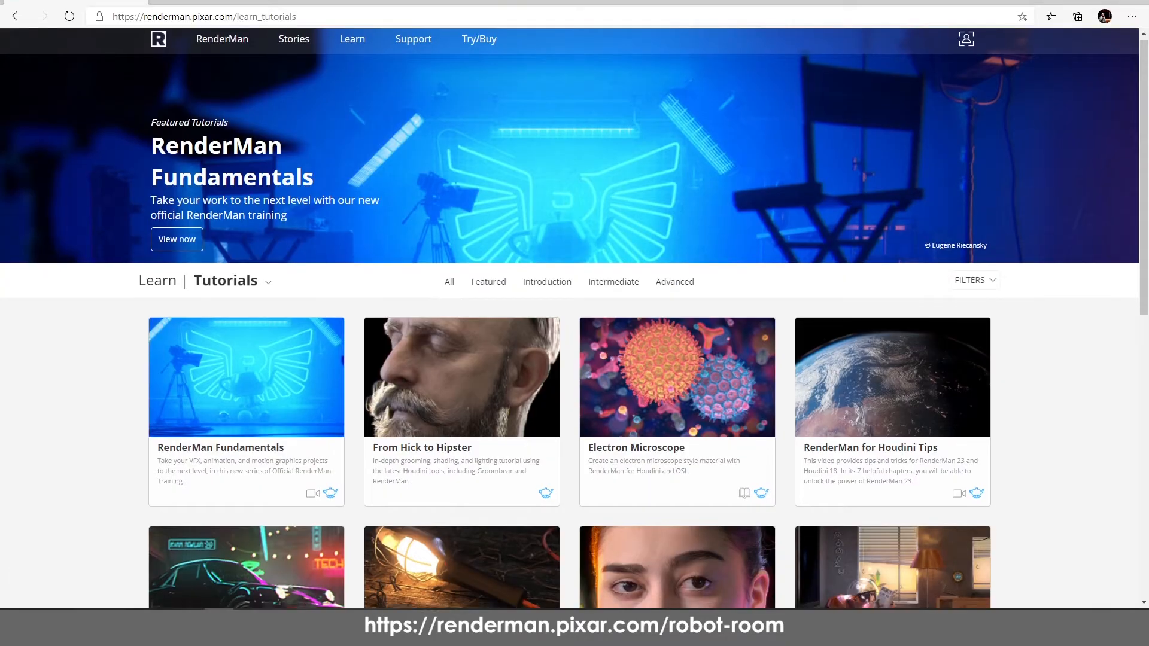
scroll(down, 3)
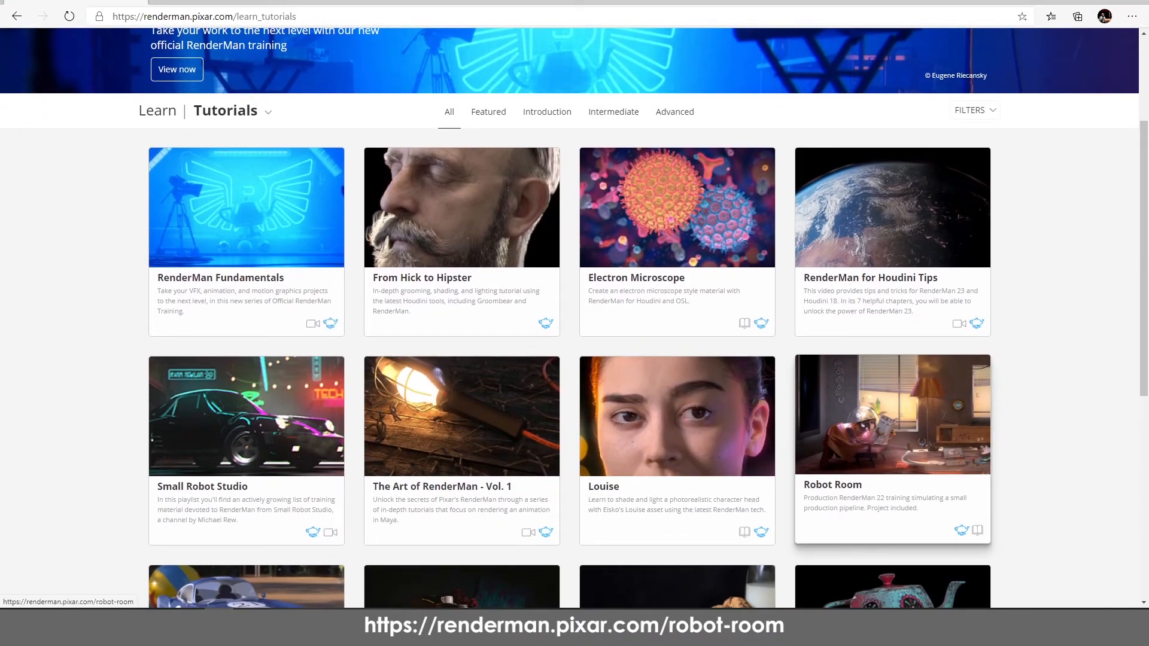
Step: Open the Robot Room tutorial page and read down to its author and license sections
click(892, 415)
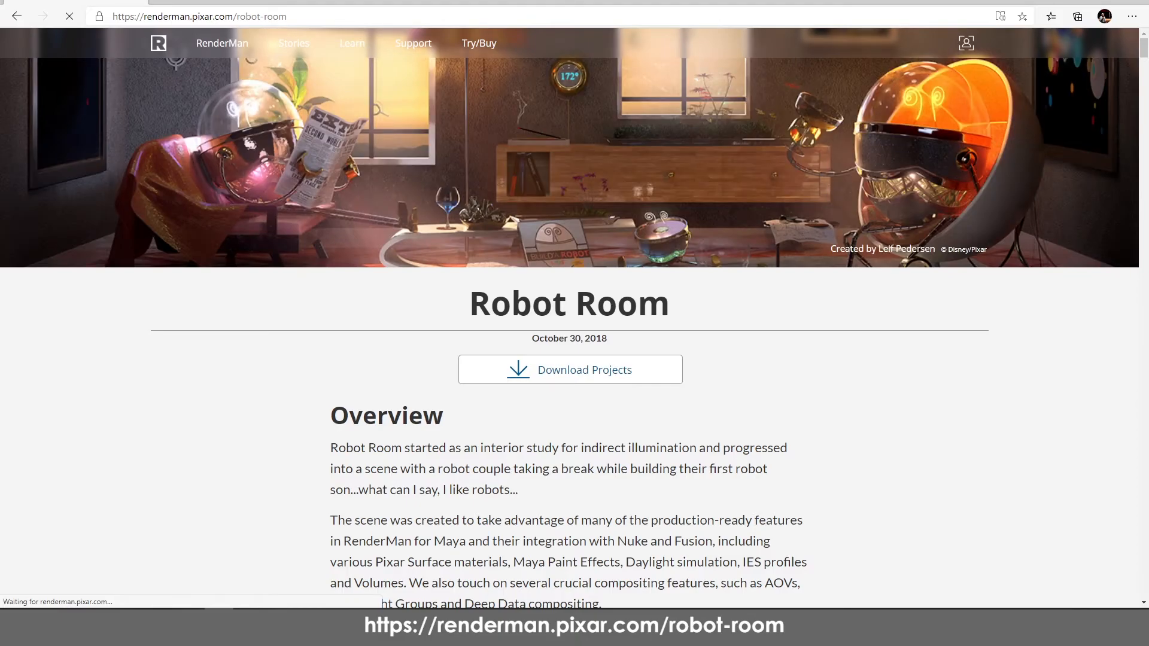
scroll(down, 3)
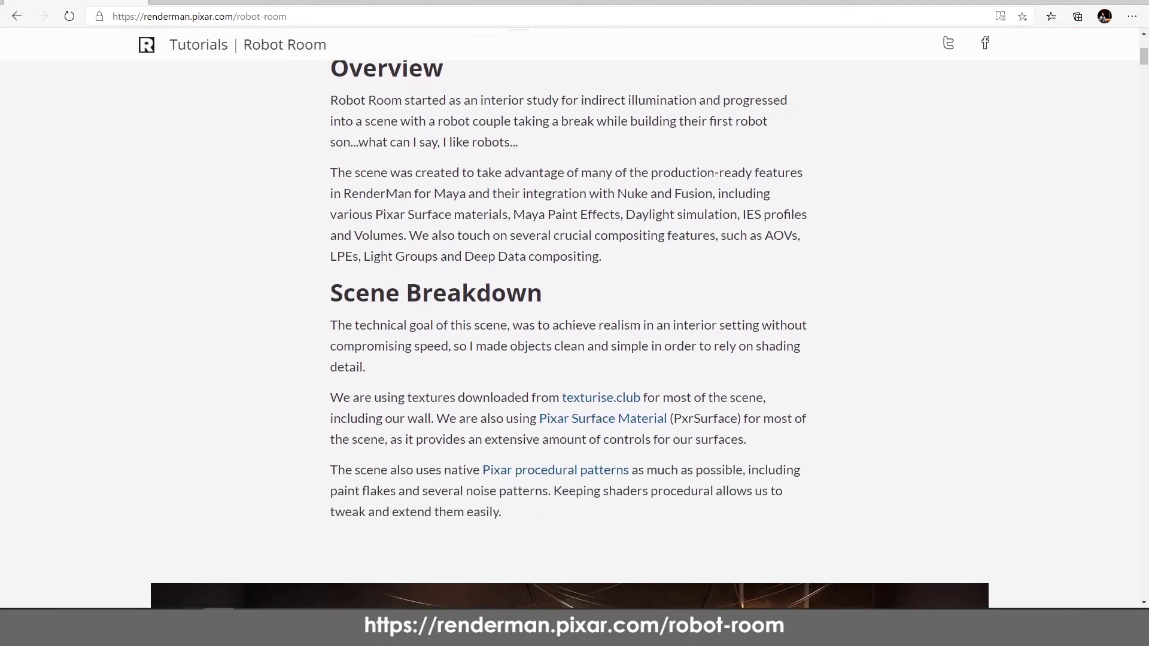
scroll(down, 3)
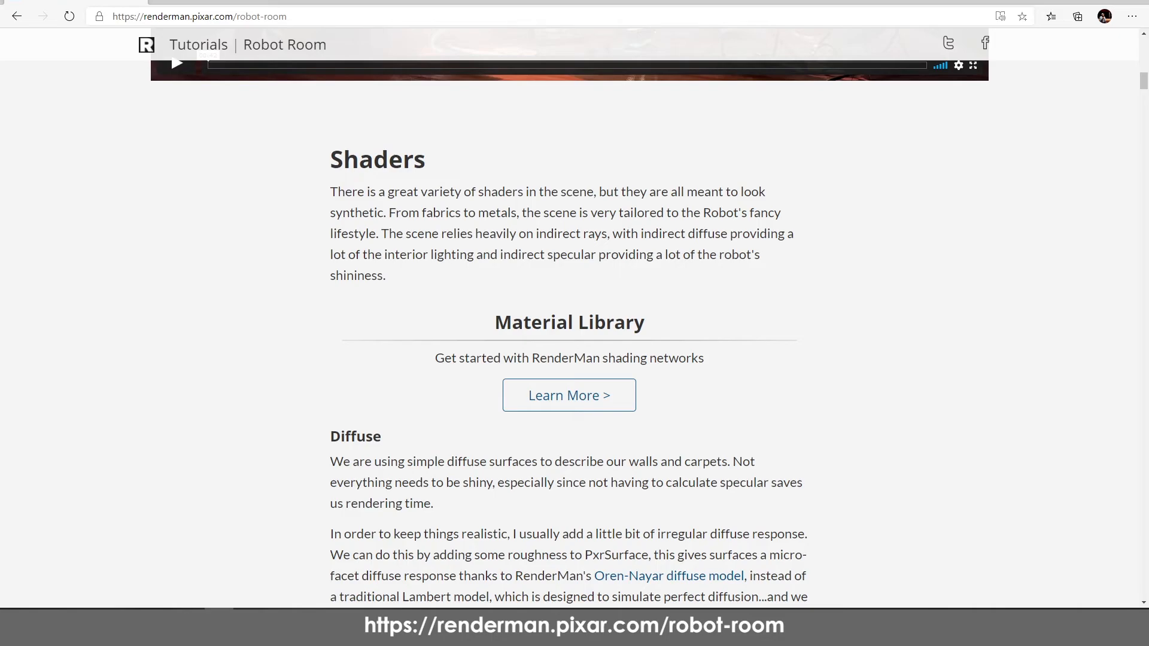
scroll(down, 3)
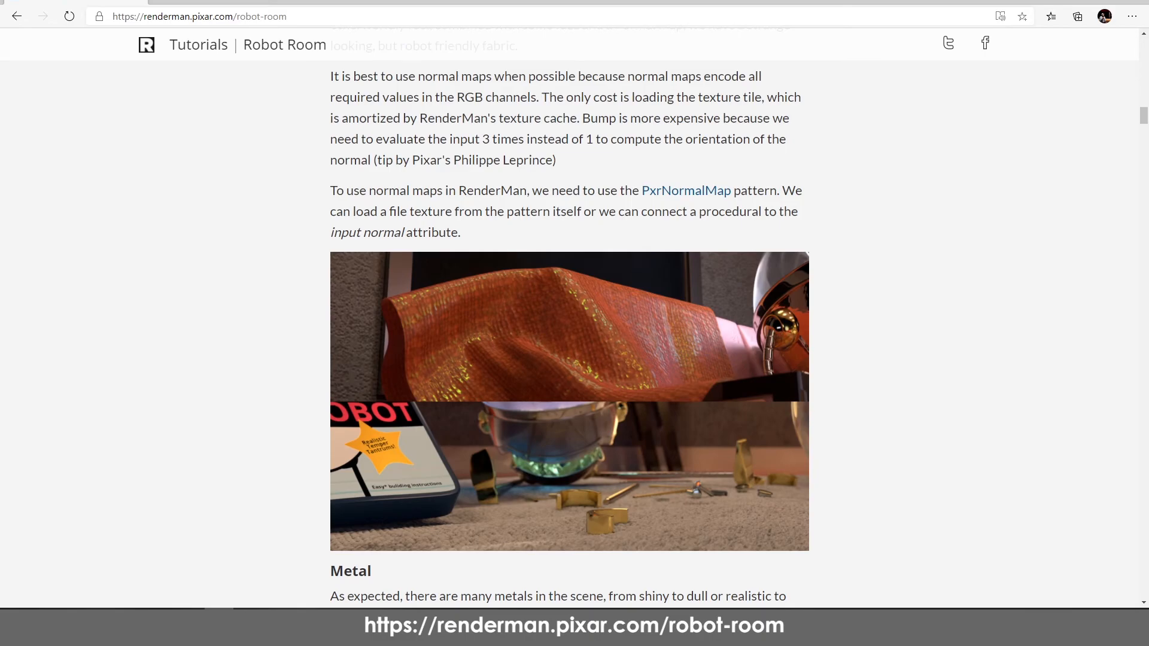
scroll(down, 3)
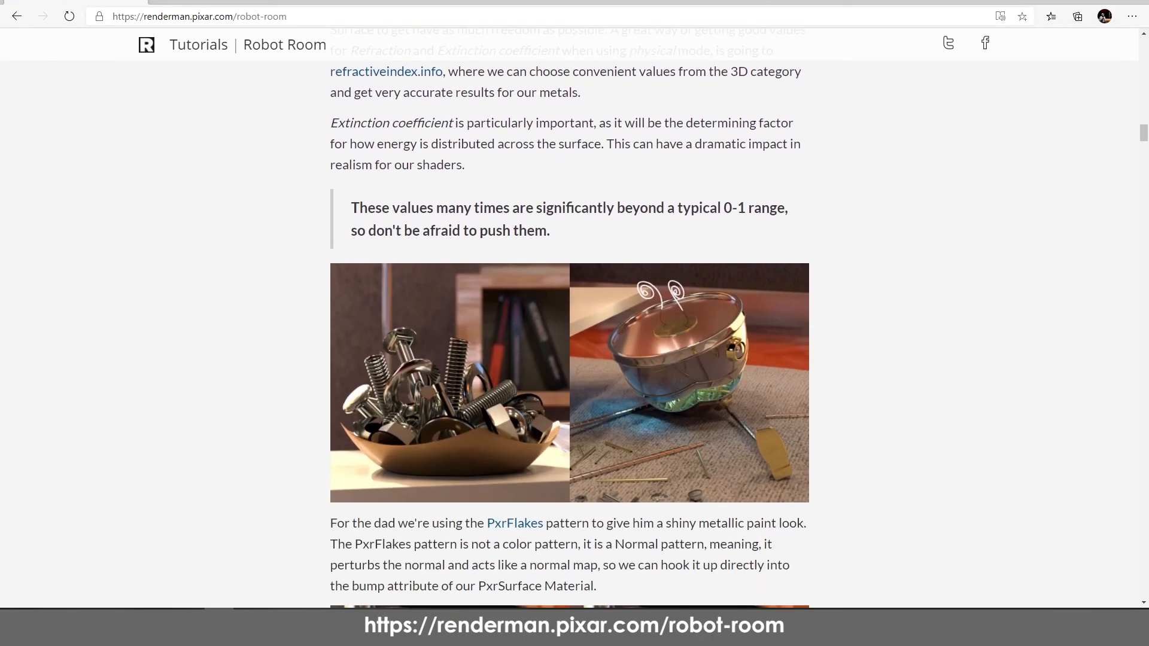
scroll(down, 3)
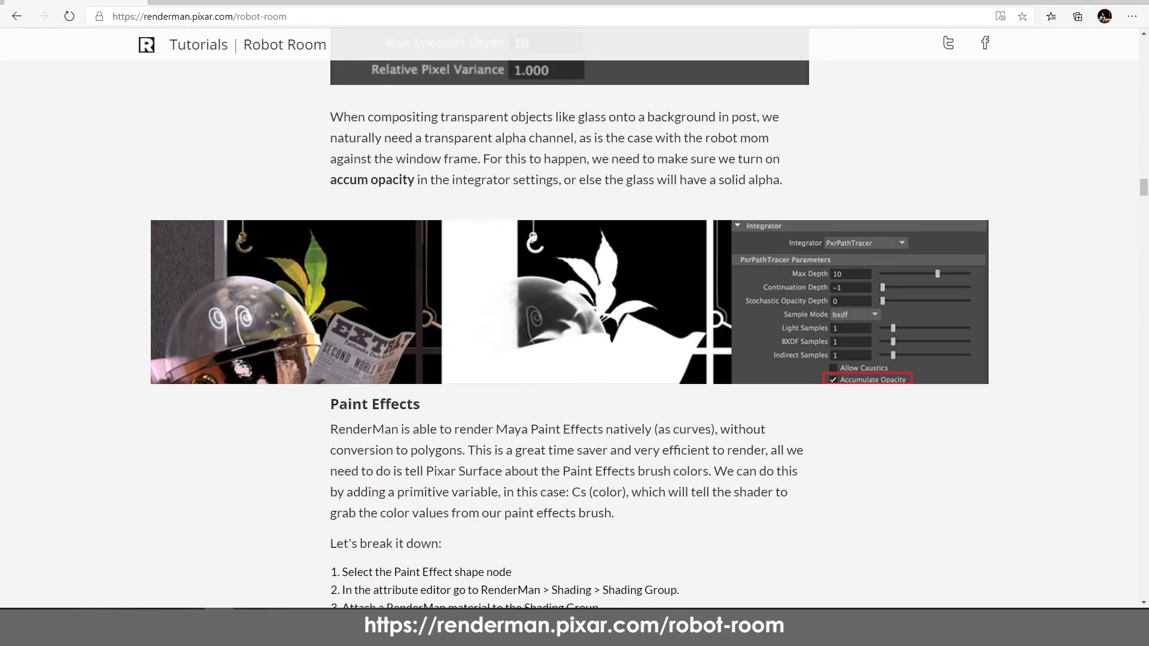
scroll(down, 3)
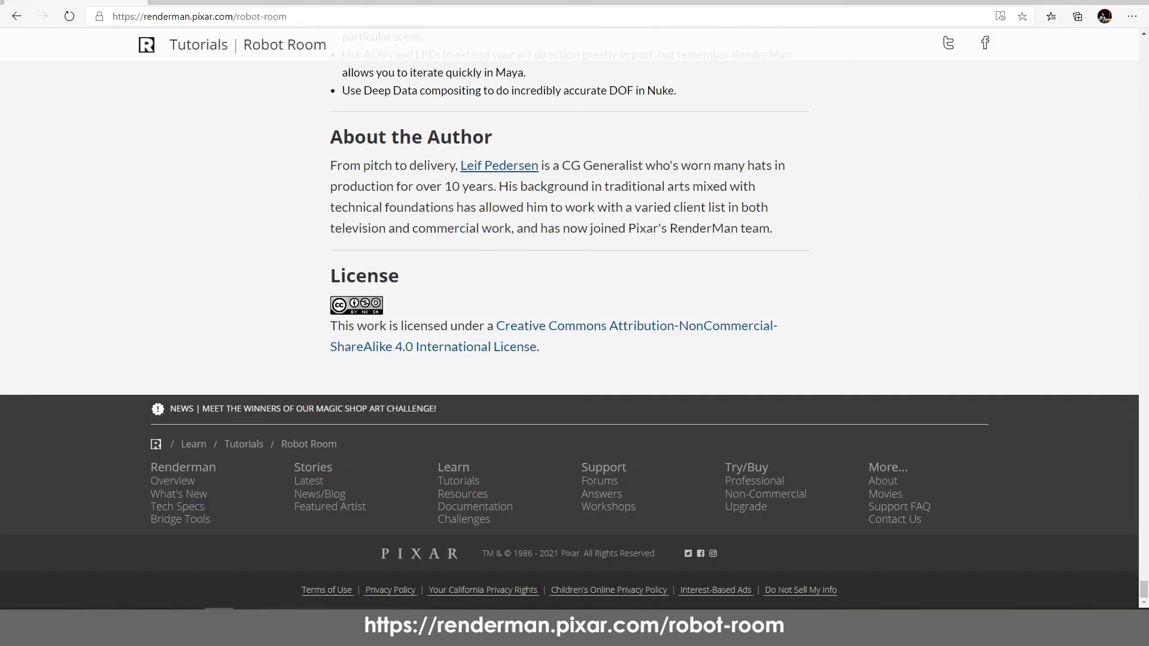